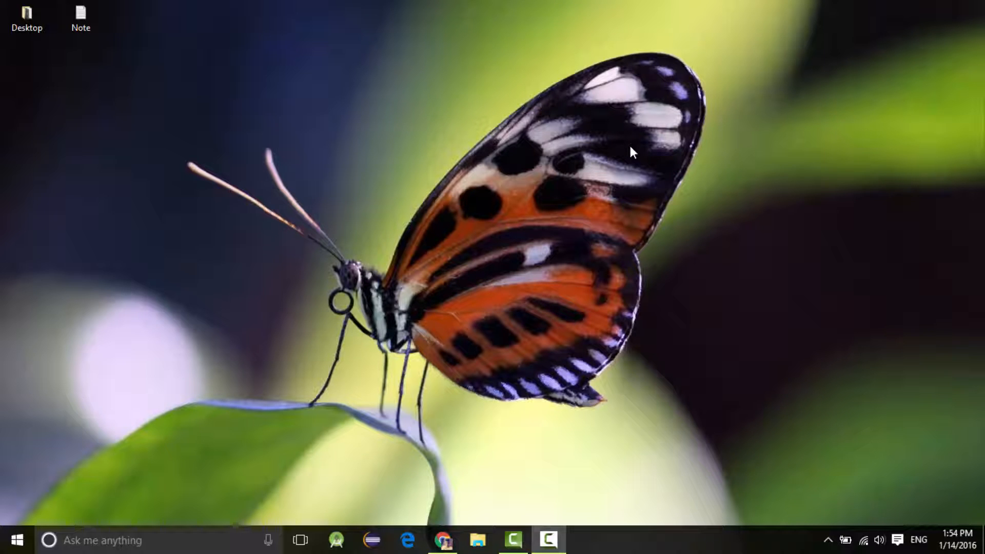
# Step: Bring Chrome, showing the Intel Remote Keyboard Google Play page, to the front
pyautogui.click(443, 541)
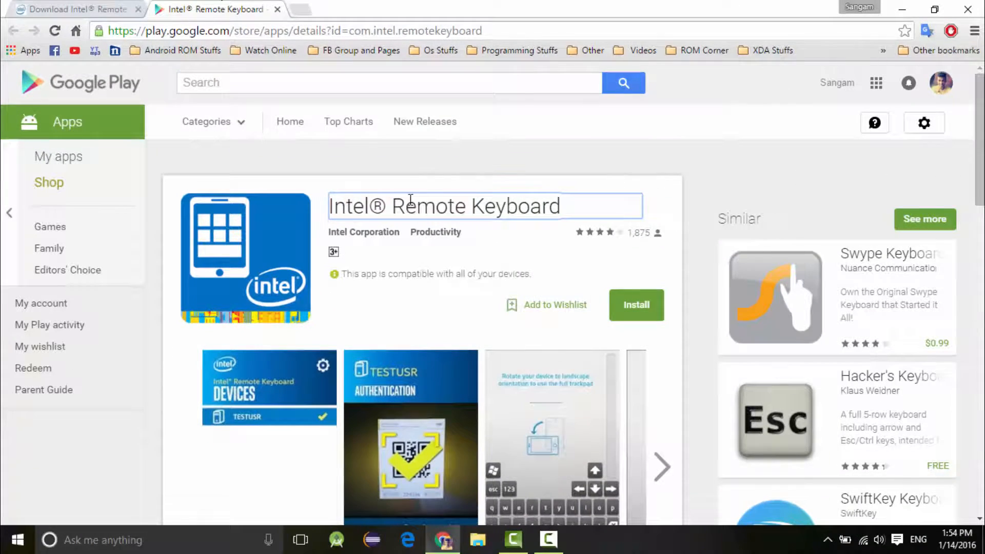
# Step: Compare the Google Play listing, then return to Intel's Remote Keyboard Host App download page
pyautogui.click(75, 9)
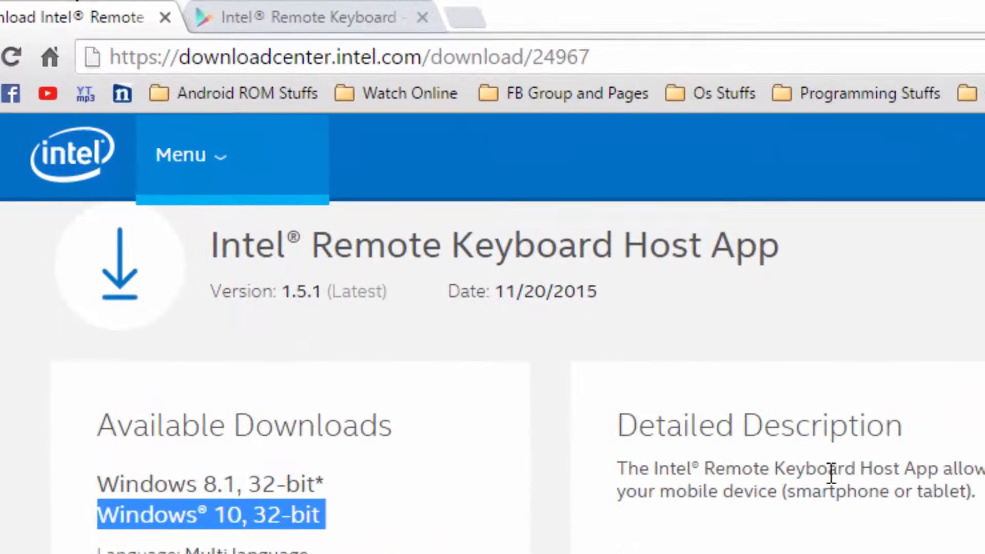
pyautogui.moveTo(933, 479)
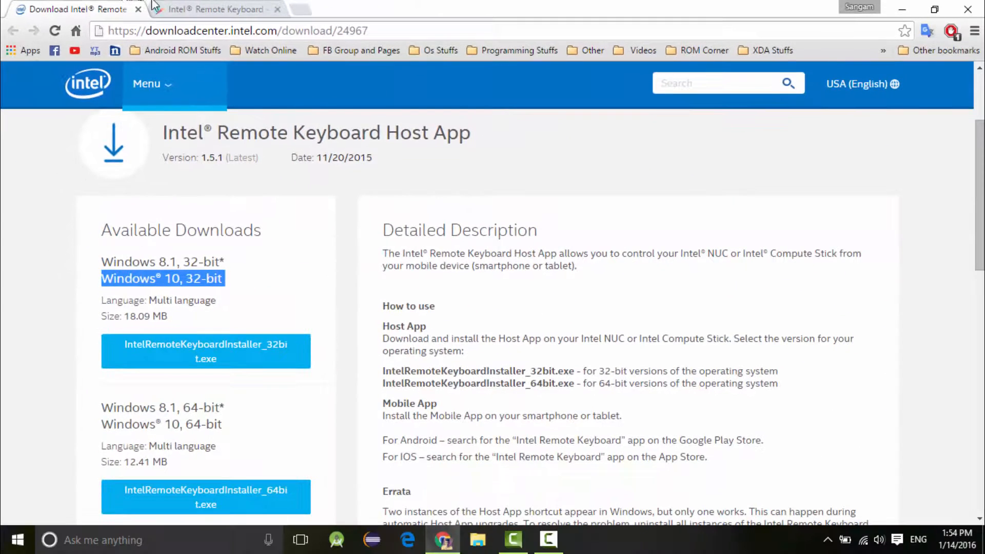
pyautogui.click(213, 8)
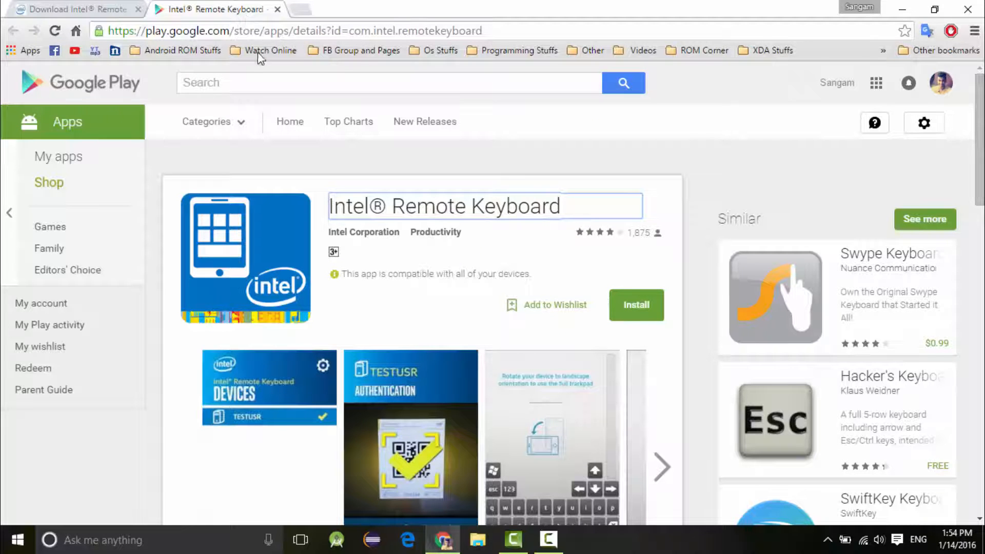
pyautogui.doubleClick(429, 206)
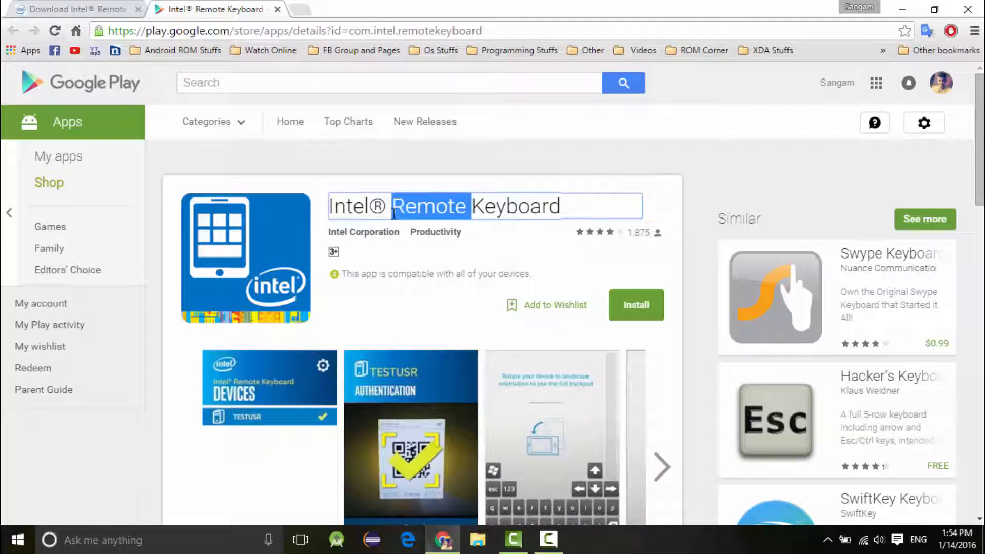
pyautogui.click(76, 9)
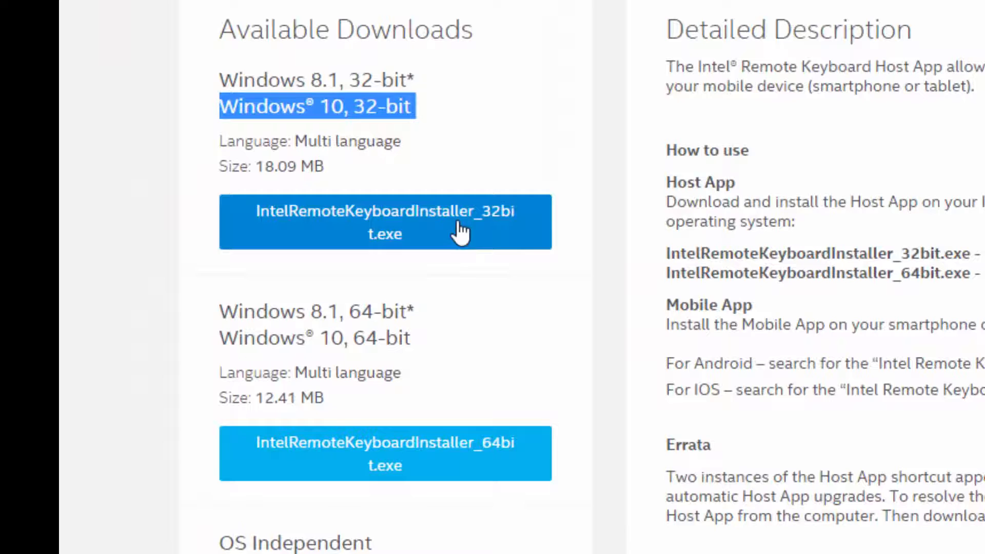
pyautogui.moveTo(462, 461)
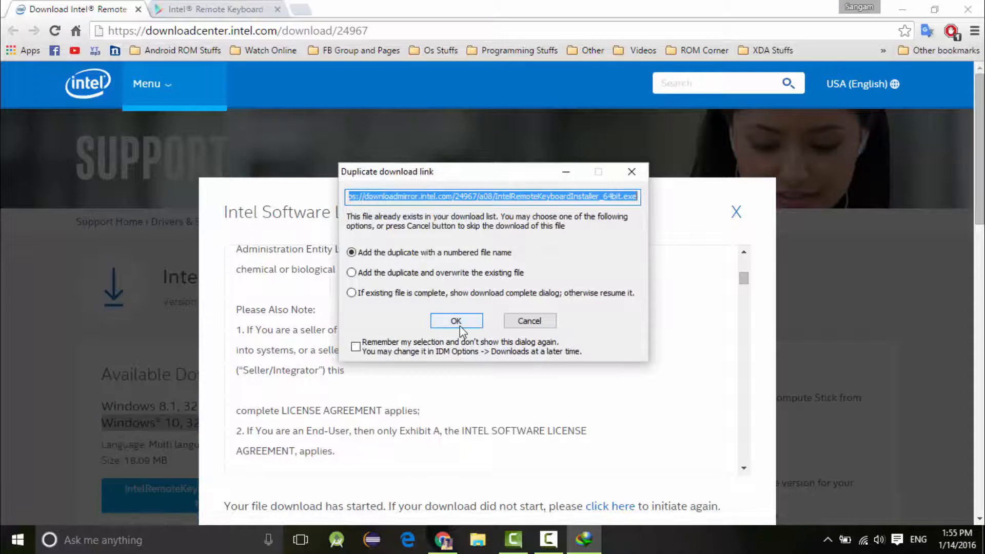
# Step: Accept the 64-bit installer as a duplicate IDM download and close its progress window
pyautogui.click(456, 320)
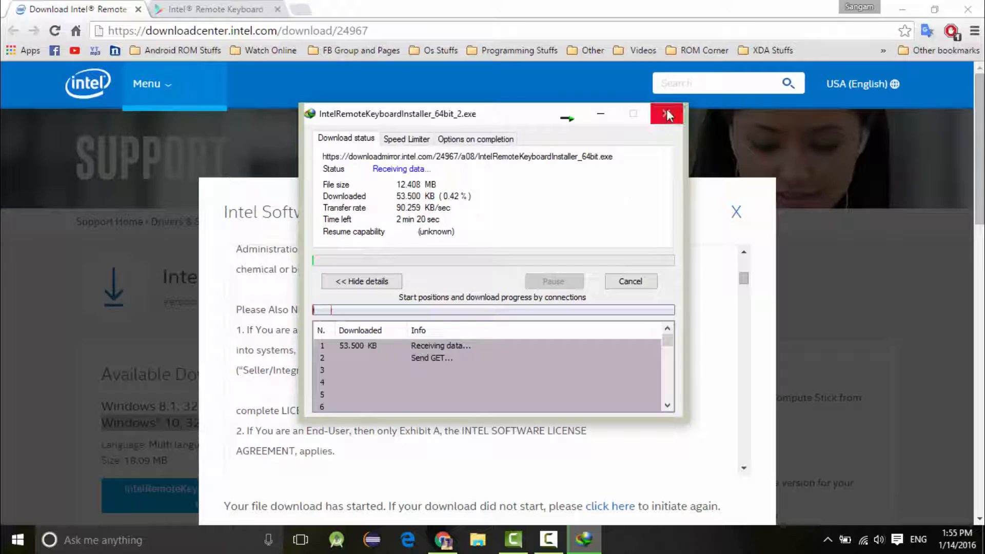
pyautogui.click(667, 114)
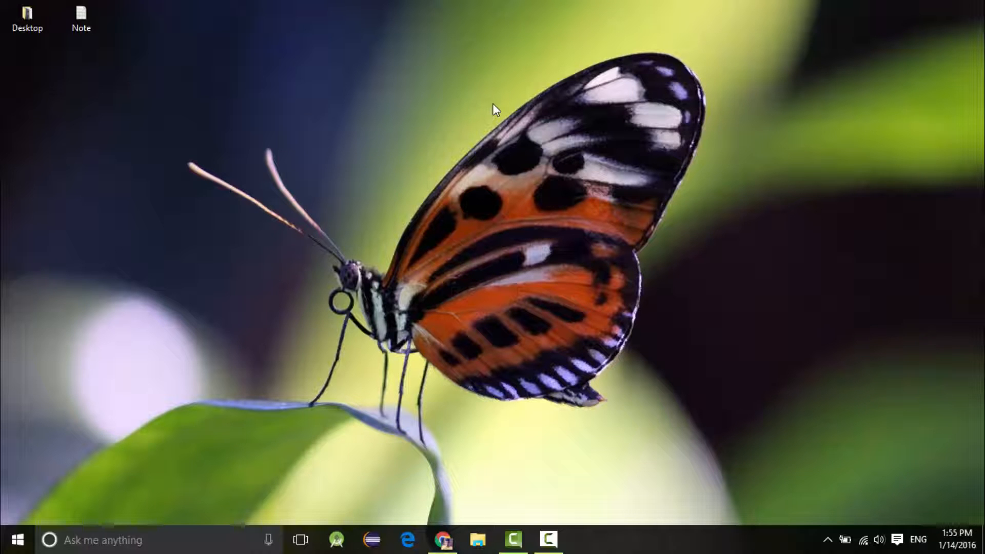
pyautogui.click(17, 540)
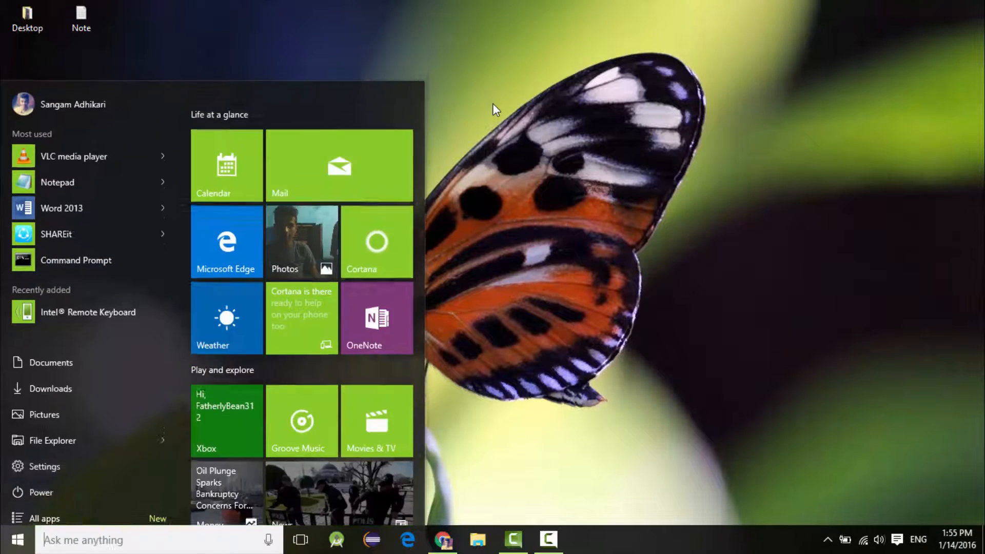
pyautogui.write('inte')
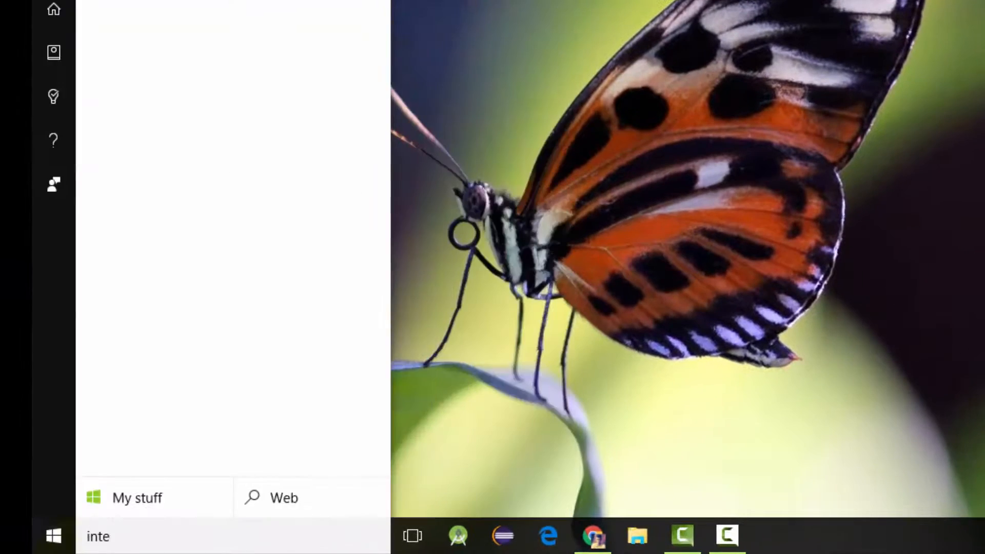
pyautogui.write('l')
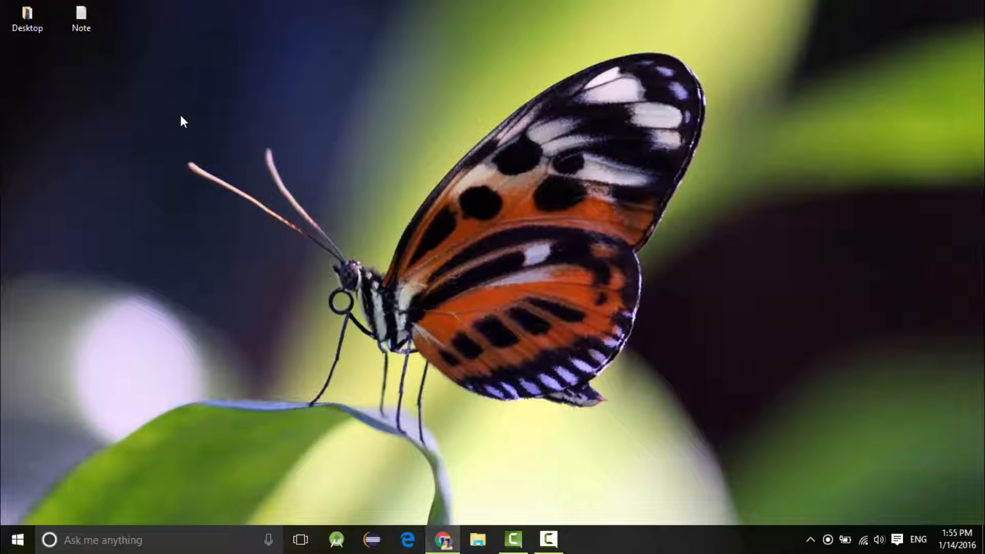
pyautogui.moveTo(238, 130)
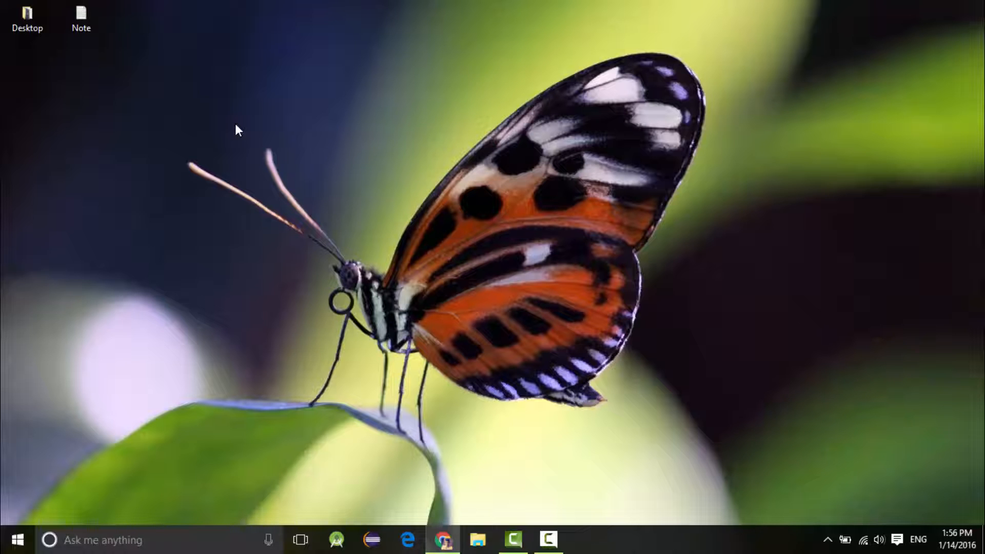
pyautogui.moveTo(544, 450)
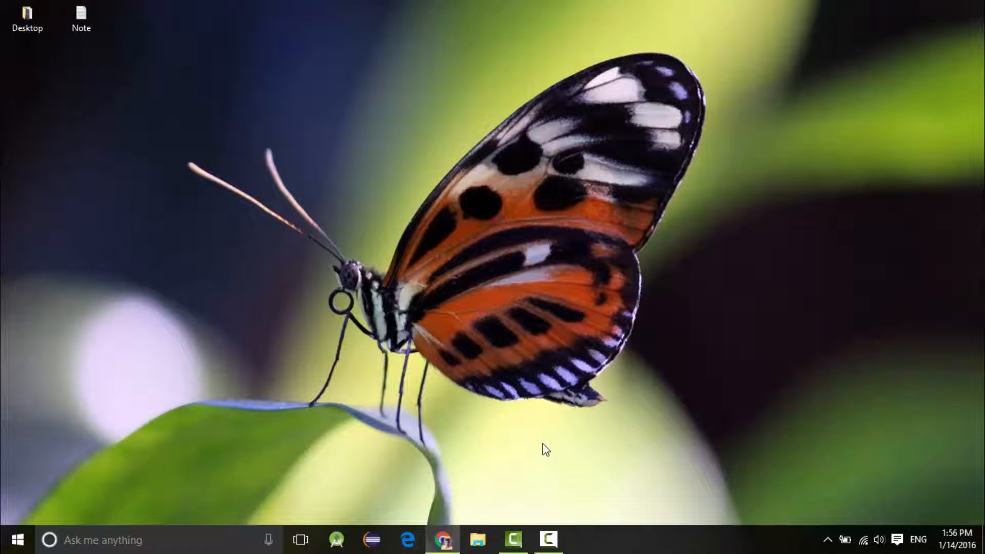
pyautogui.click(17, 540)
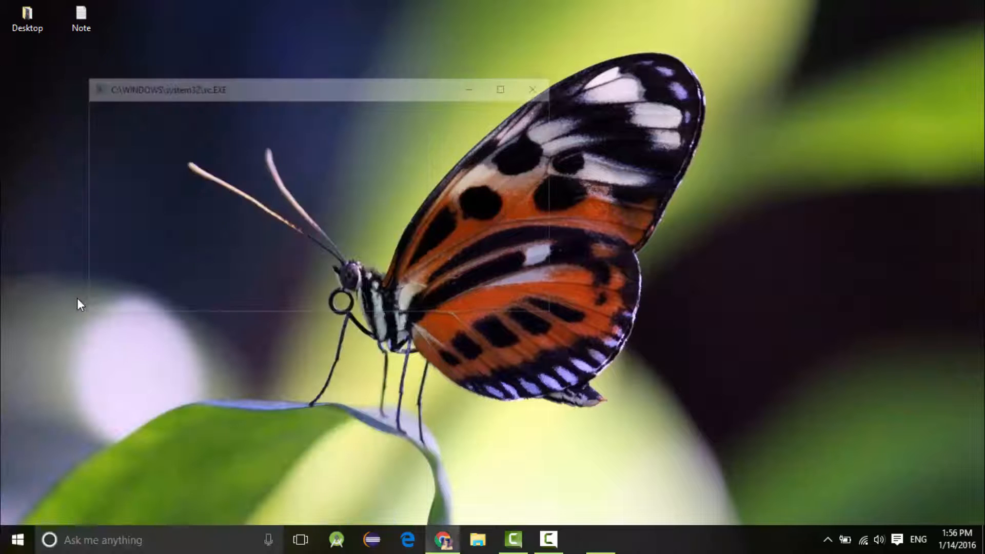
# Step: Open Intel Remote Keyboard from the hidden tray icon and move its window toward centre
pyautogui.click(533, 90)
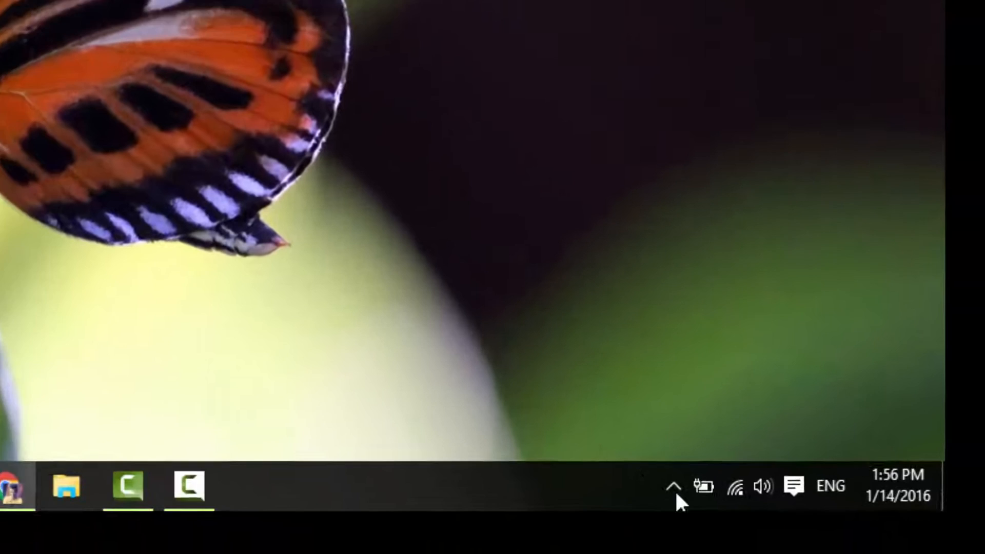
pyautogui.click(672, 487)
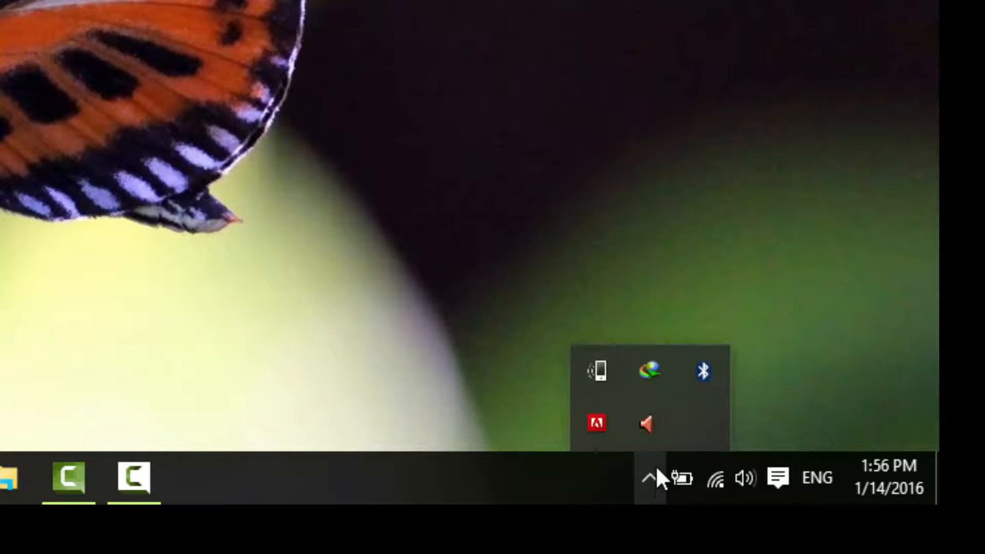
pyautogui.rightClick(596, 370)
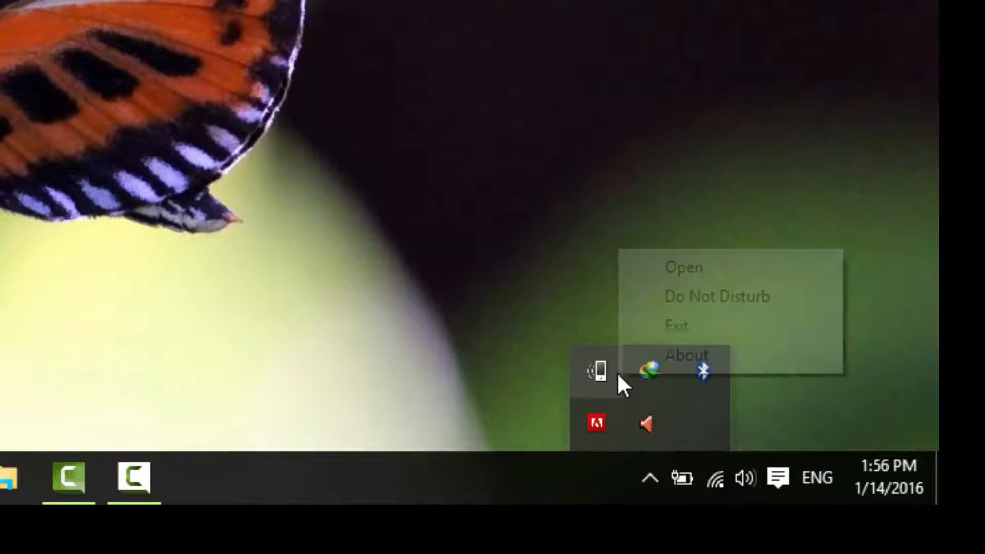
pyautogui.click(683, 267)
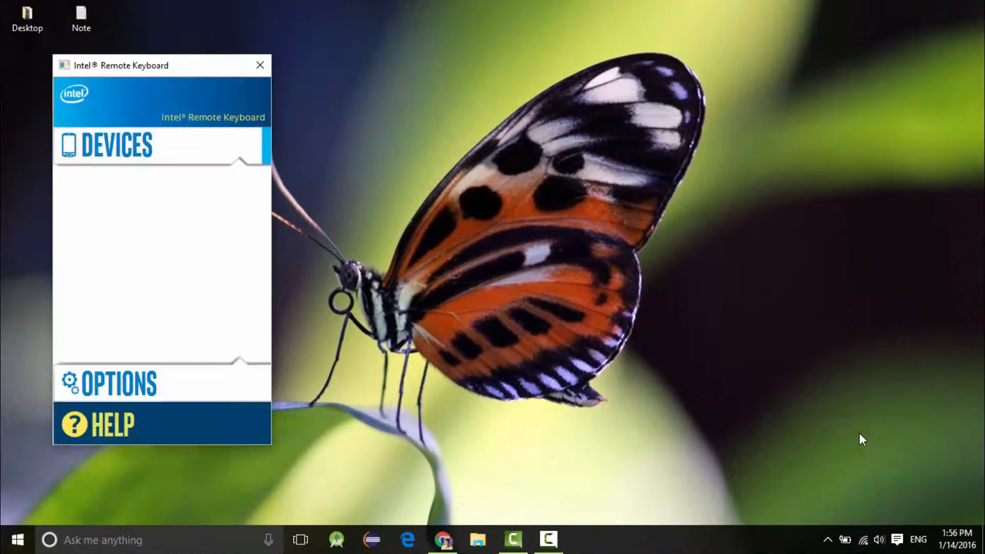
pyautogui.moveTo(122, 65); pyautogui.dragTo(228, 70)
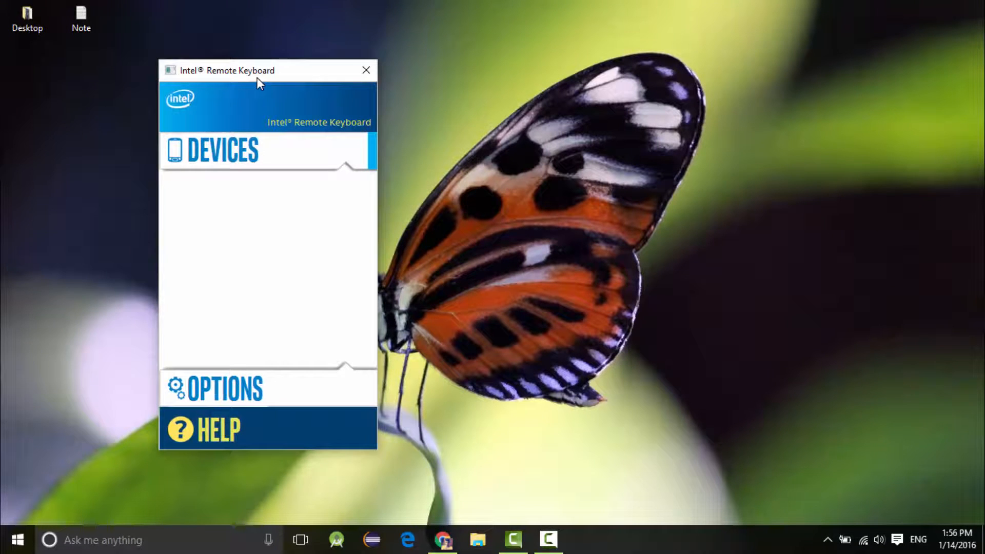
pyautogui.moveTo(437, 183)
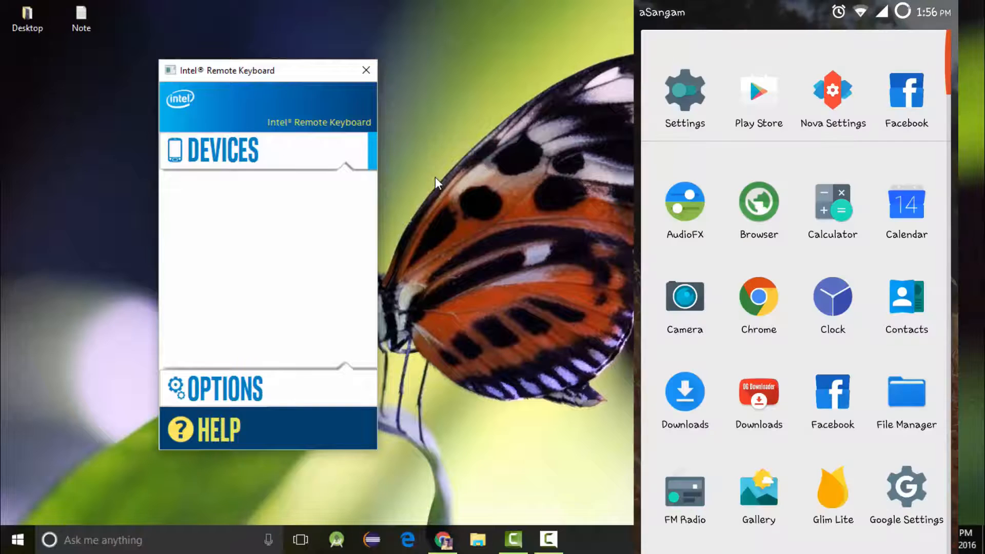
# Step: Launch Remote Keyboard on the phone and connect the Nexus 5 to this PC
pyautogui.scroll(-3)
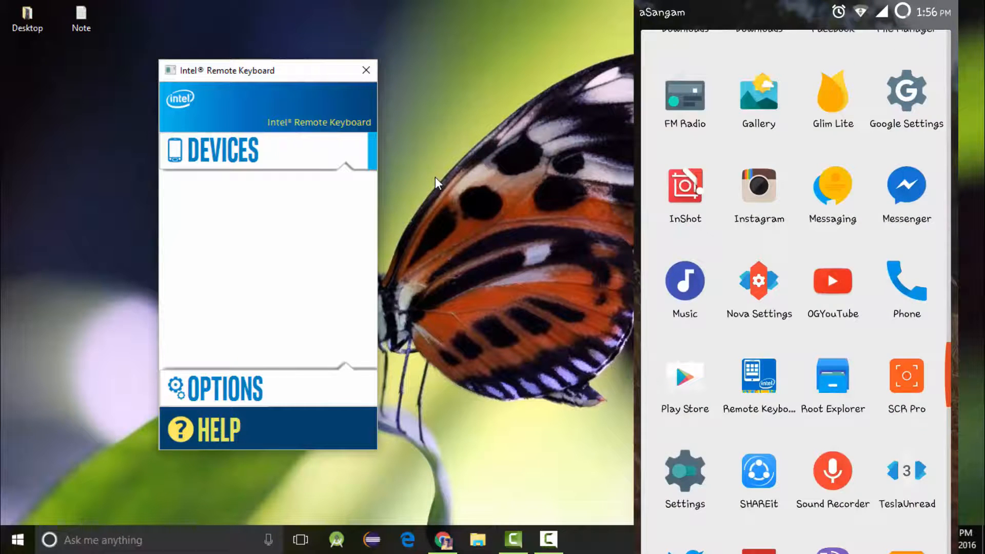
pyautogui.click(758, 376)
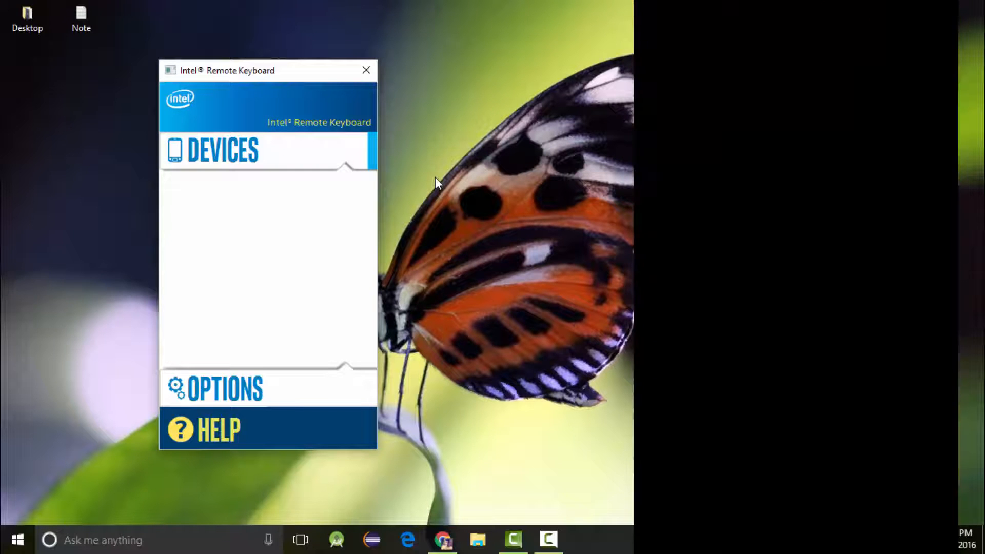
pyautogui.click(222, 151)
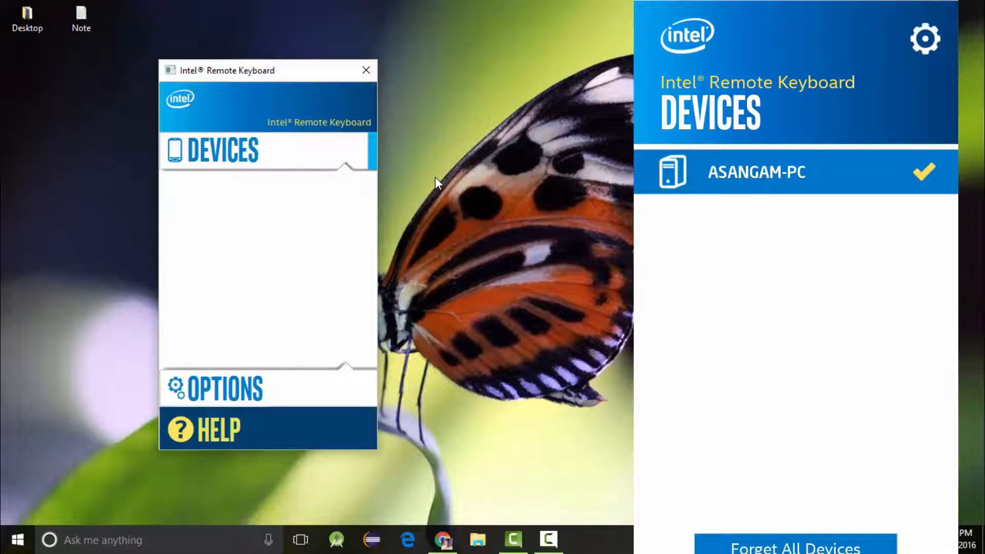
pyautogui.click(756, 171)
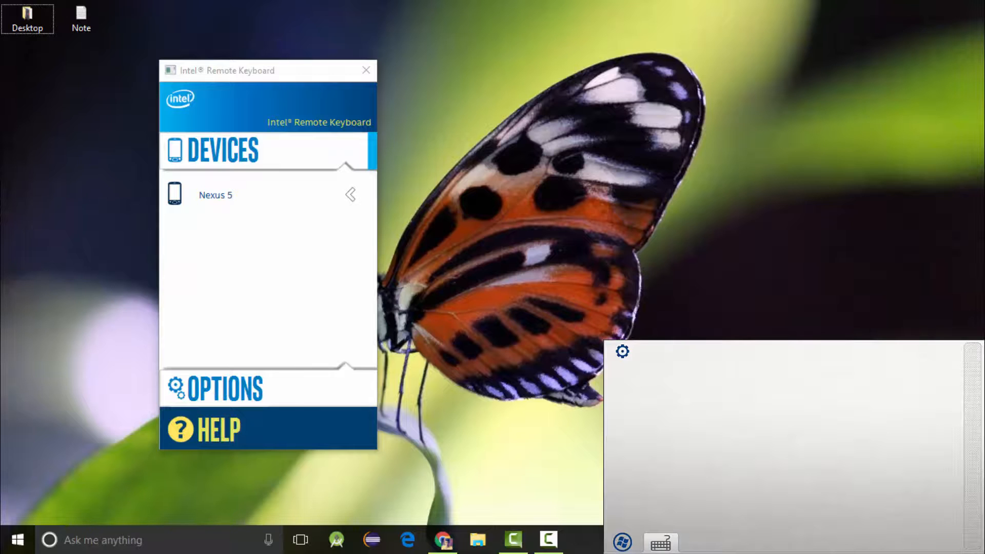
pyautogui.moveTo(714, 157)
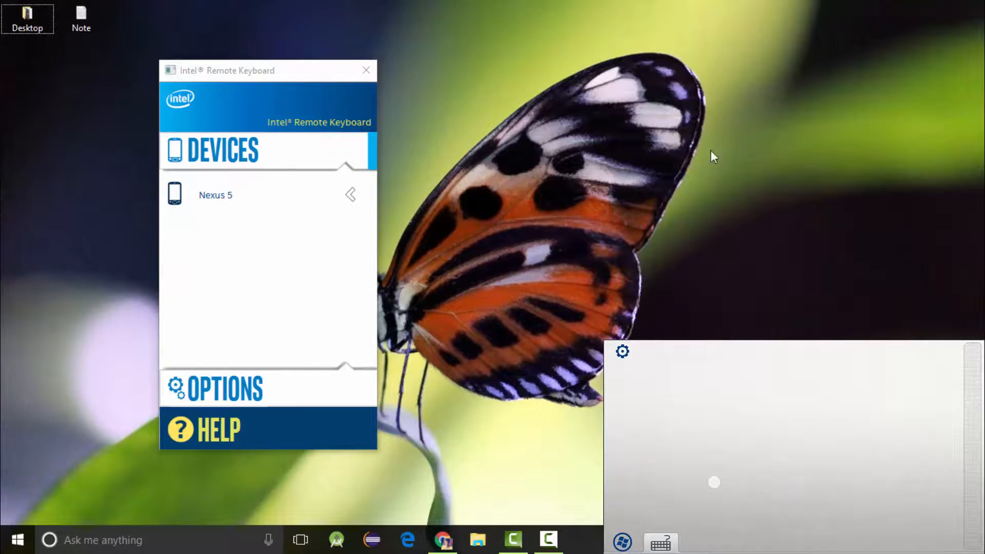
pyautogui.moveTo(27, 16)
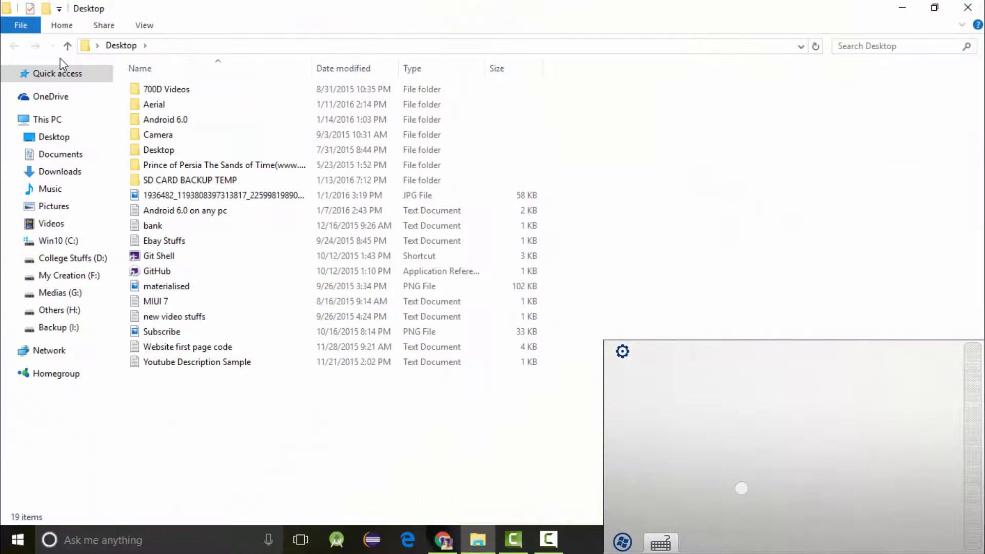
# Step: Use the phone touchpad to browse the Desktop folder in File Explorer
pyautogui.click(159, 135)
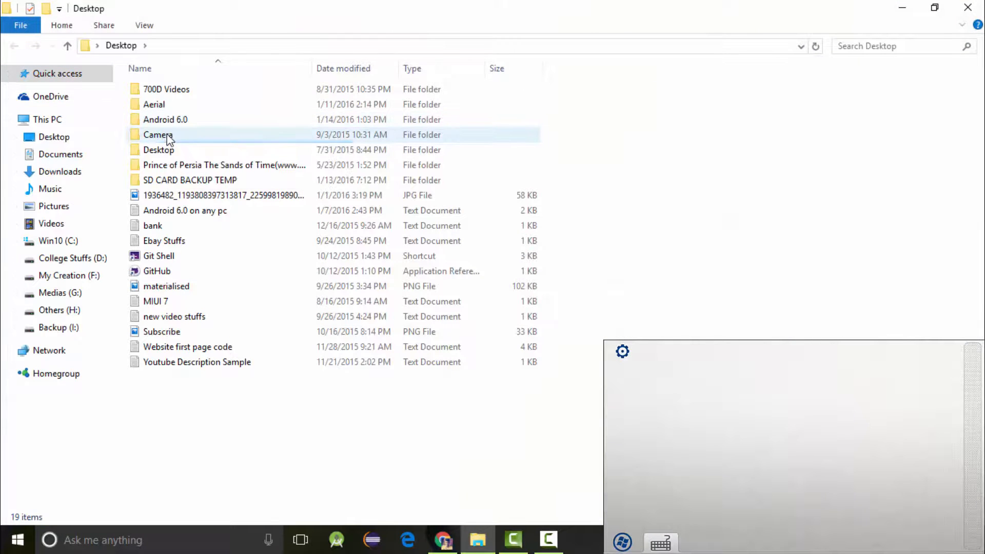
pyautogui.rightClick(158, 134)
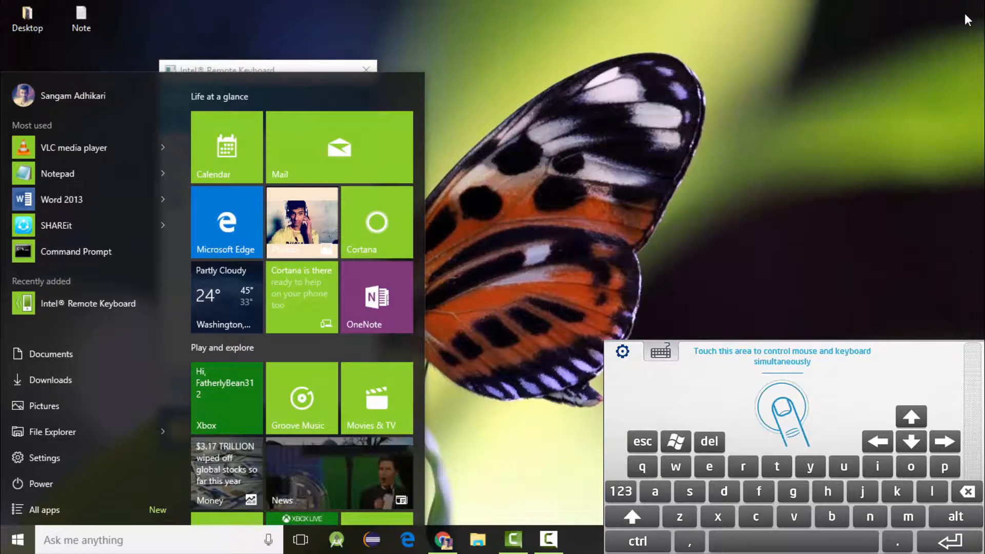
# Step: Run dxdiag and cmd from Start search, type in the prompt, then close Command Prompt
pyautogui.write('dx')
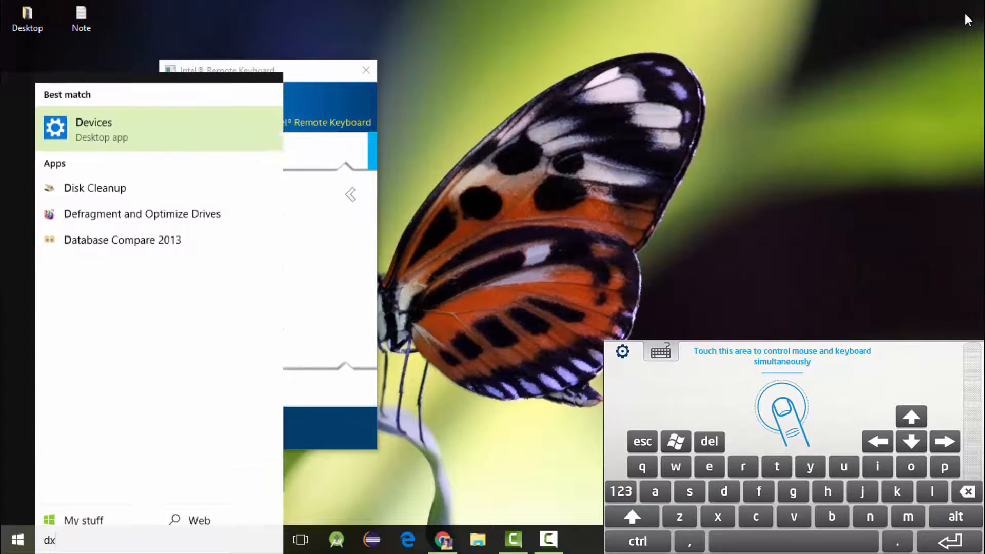
pyautogui.write('diq')
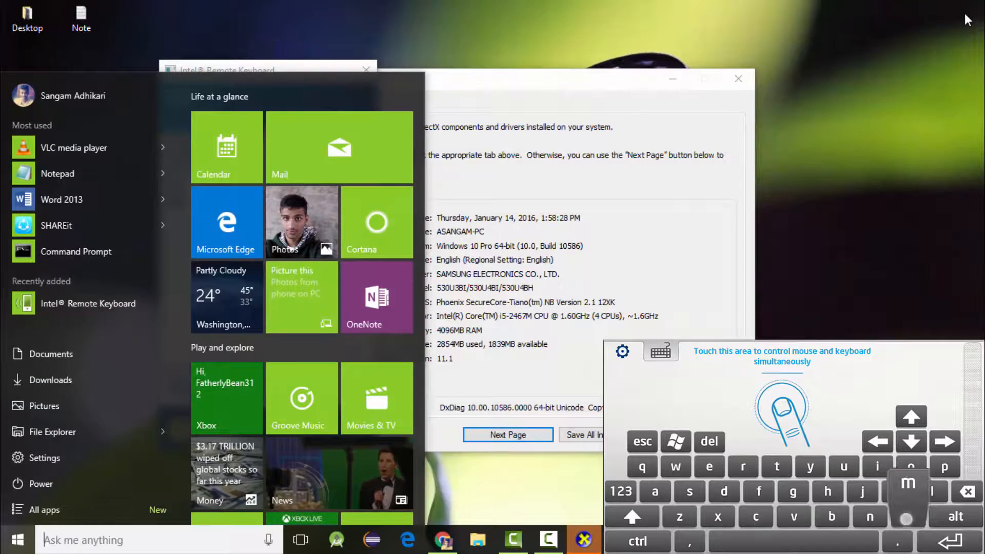
pyautogui.write('cmd')
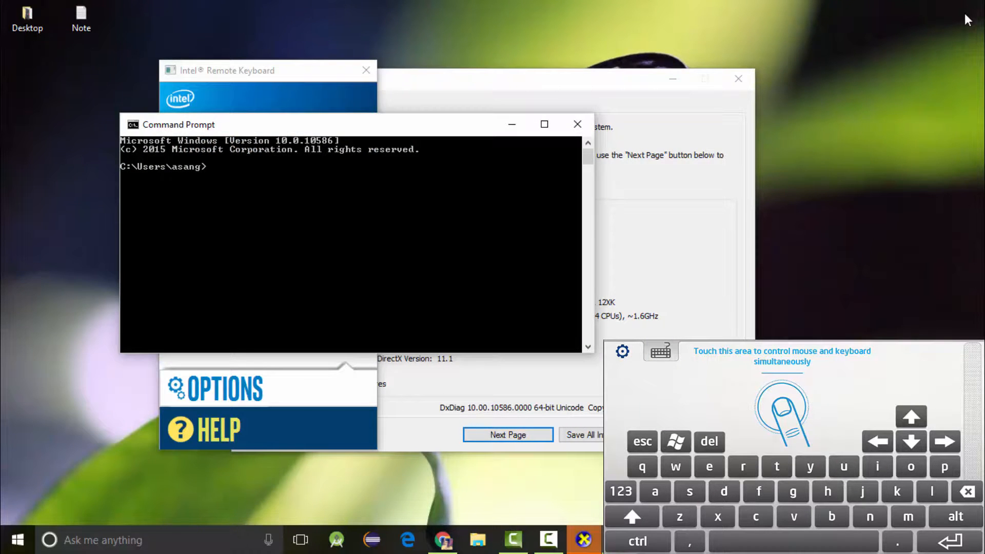
pyautogui.write('coor')
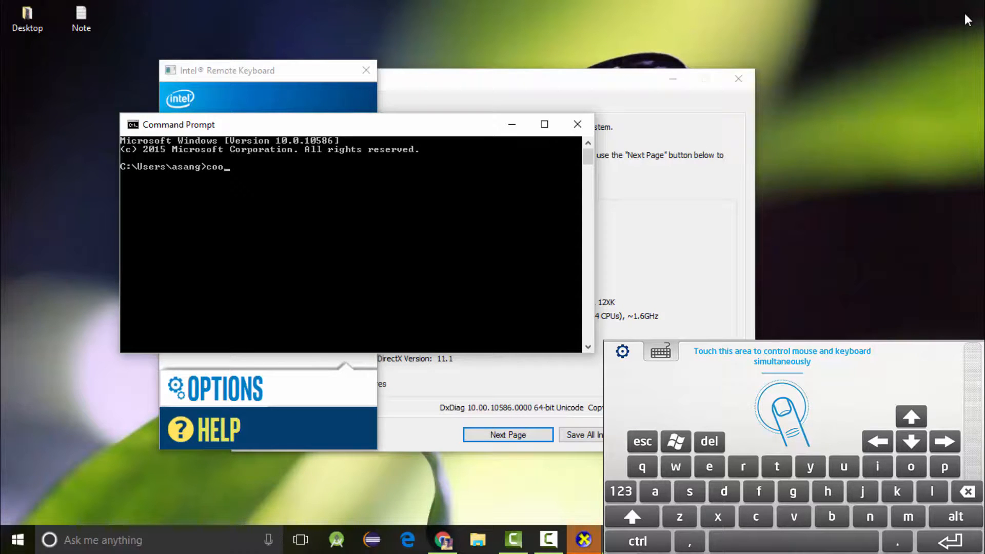
pyautogui.write('d')
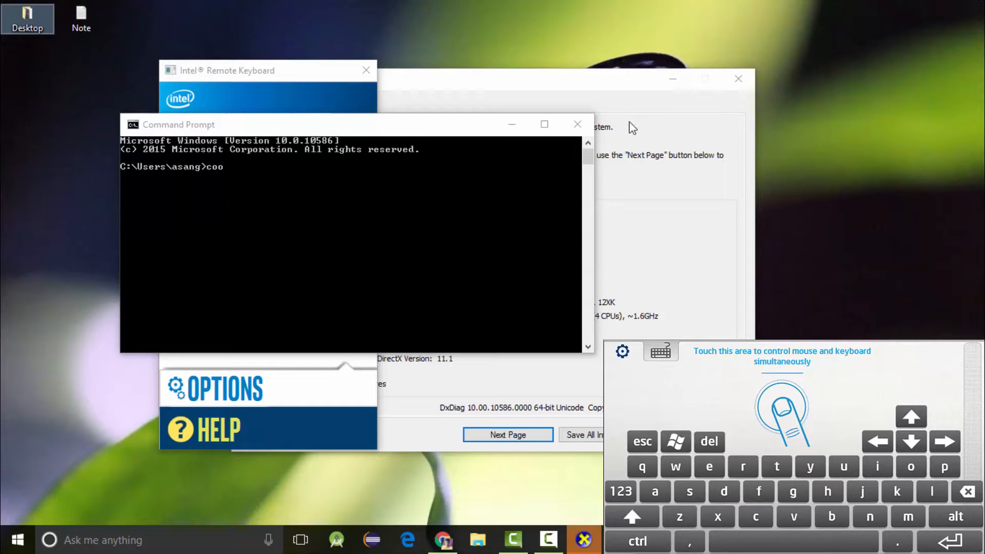
pyautogui.click(577, 124)
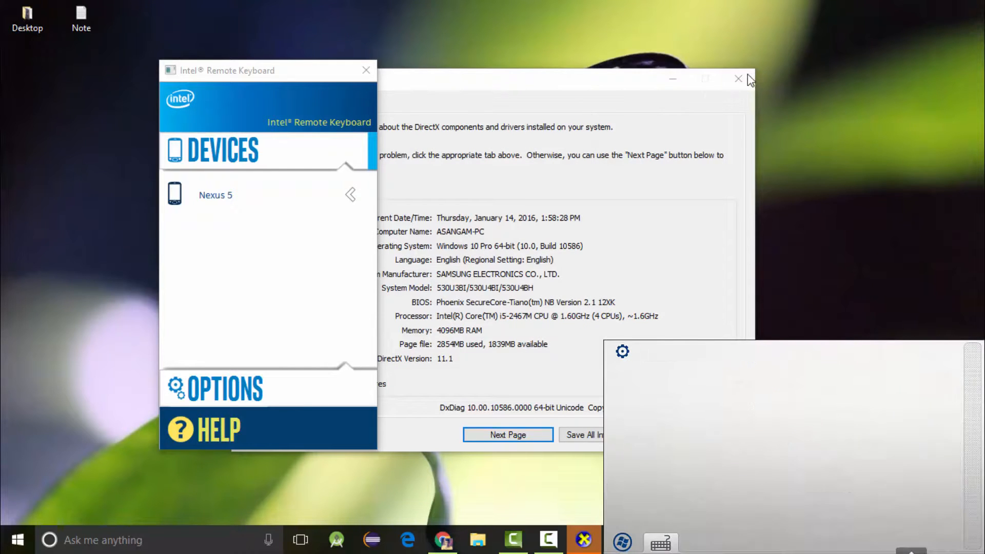
# Step: Close the DirectX Diagnostic Tool and dismiss the Desktop icon's context menu unused
pyautogui.click(739, 79)
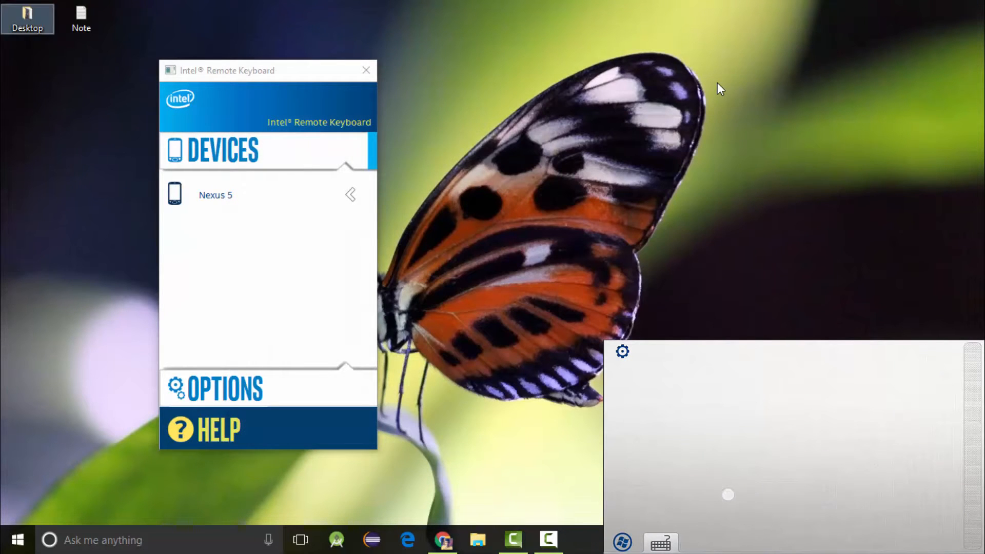
pyautogui.rightClick(719, 88)
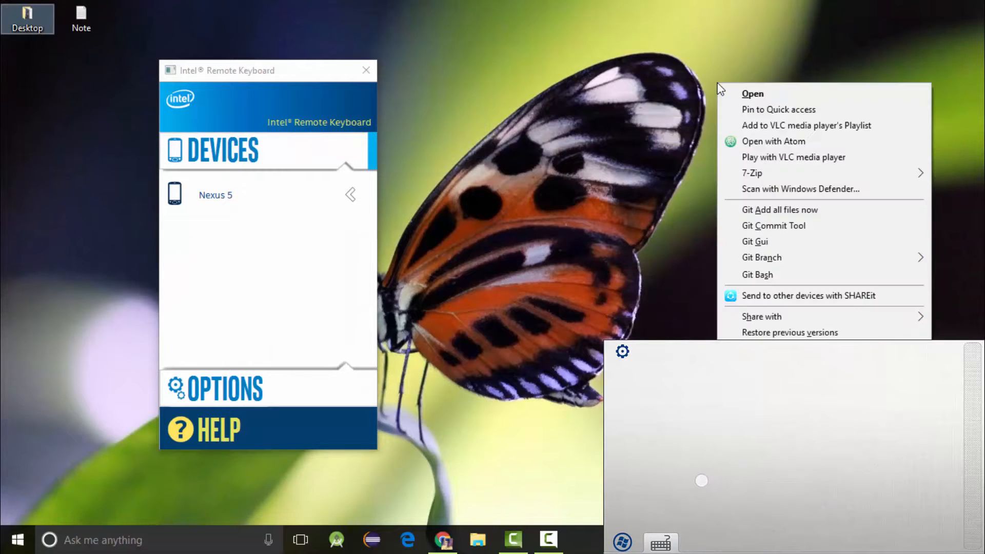
pyautogui.click(571, 237)
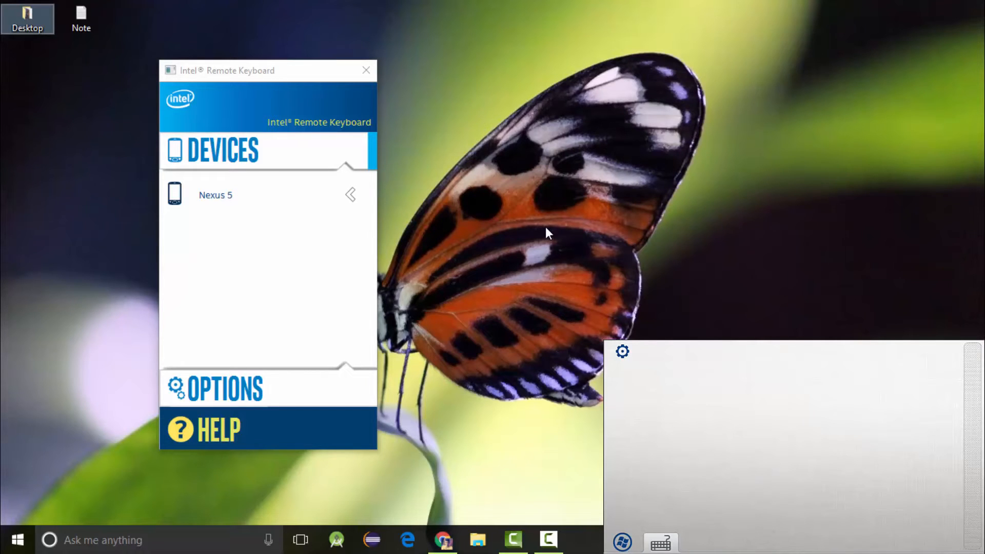
pyautogui.moveTo(524, 176)
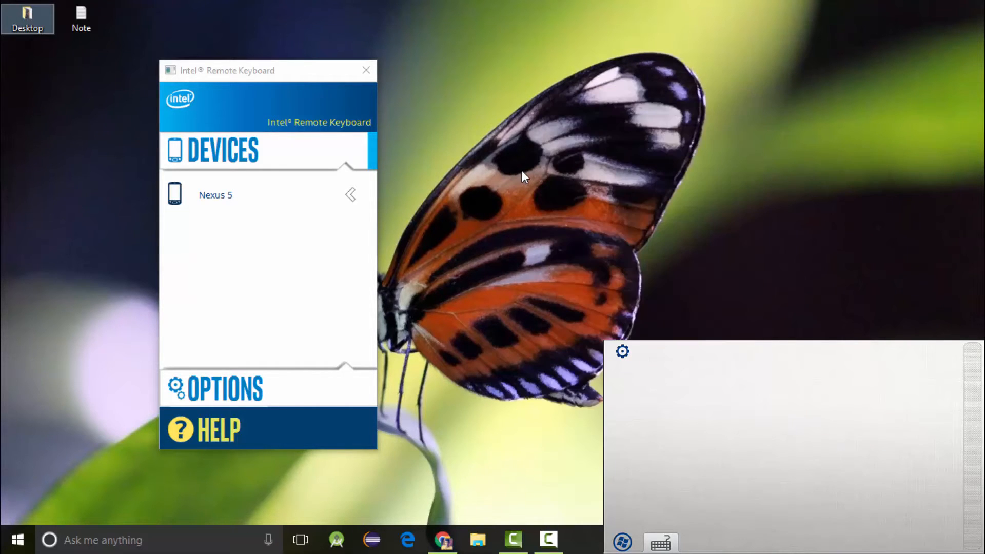
pyautogui.moveTo(19, 105)
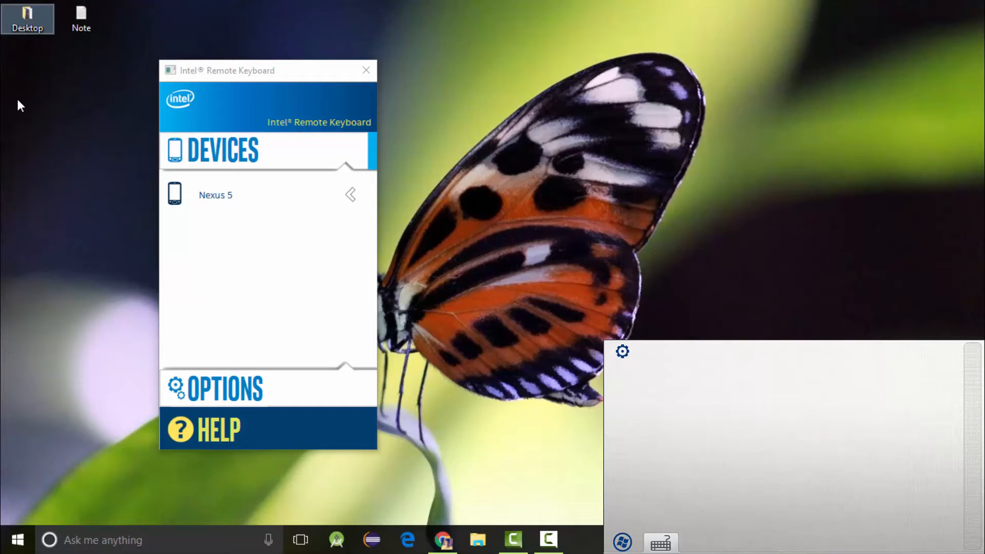